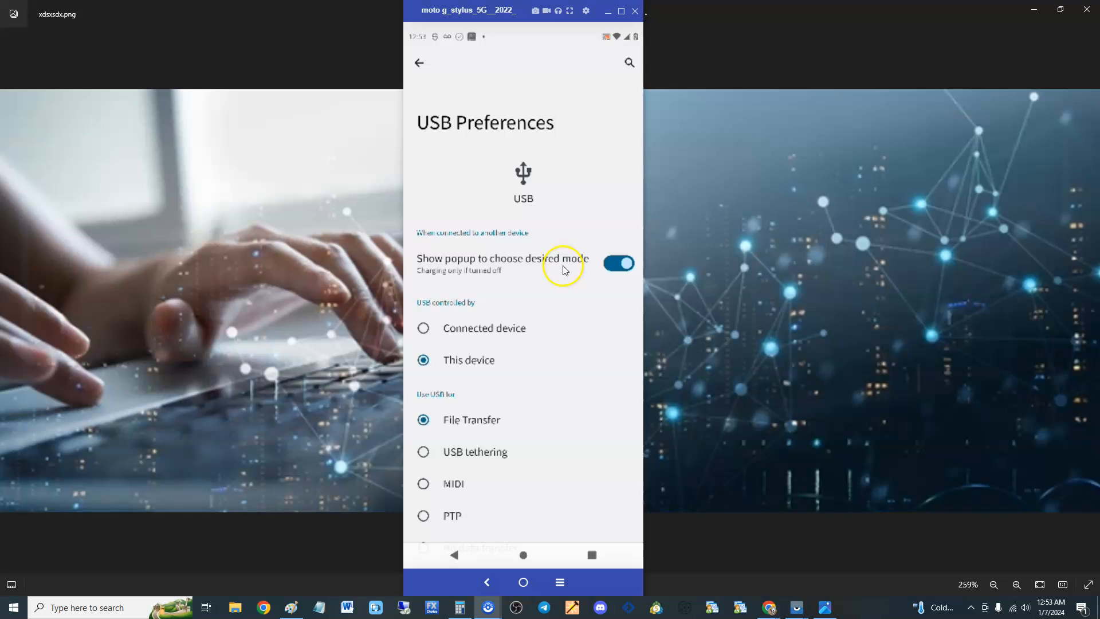
{"action": "mouse_move", "coordinate": [518, 478]}
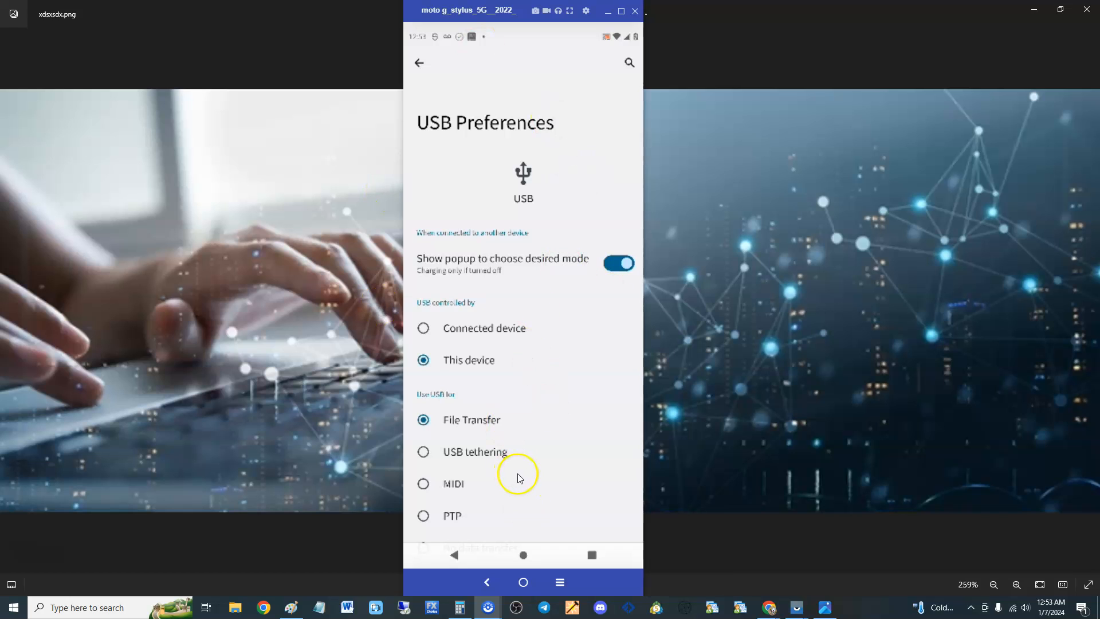
{"action": "mouse_move", "coordinate": [498, 440]}
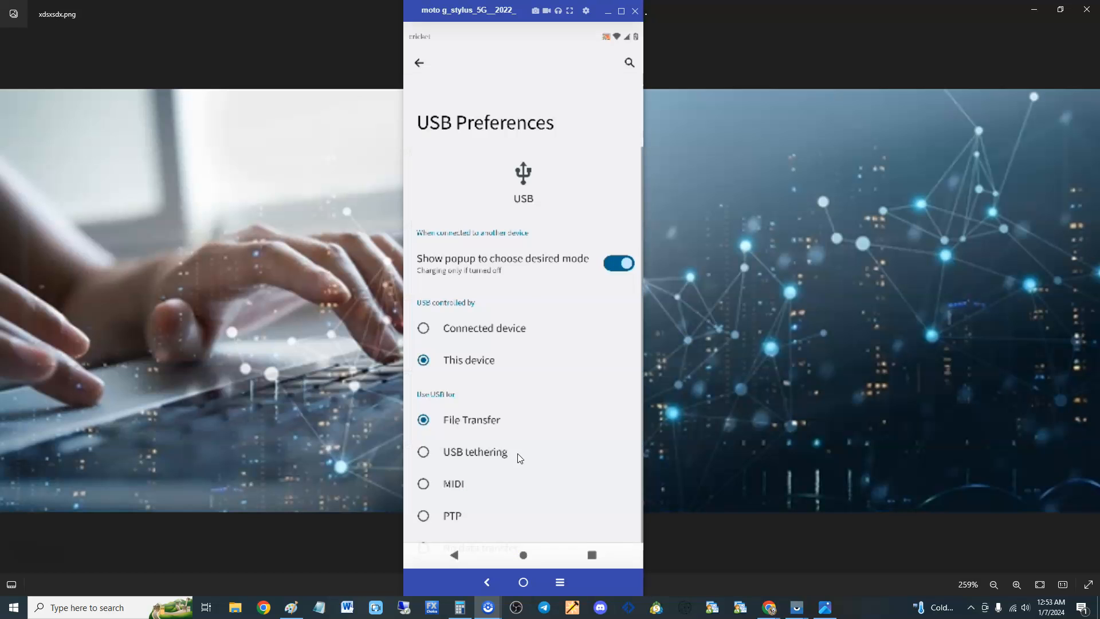
- Scroll down through USB Preferences, confirming File Transfer is the selected USB mode
{"action": "scroll", "scroll_direction": "down", "scroll_amount": 3}
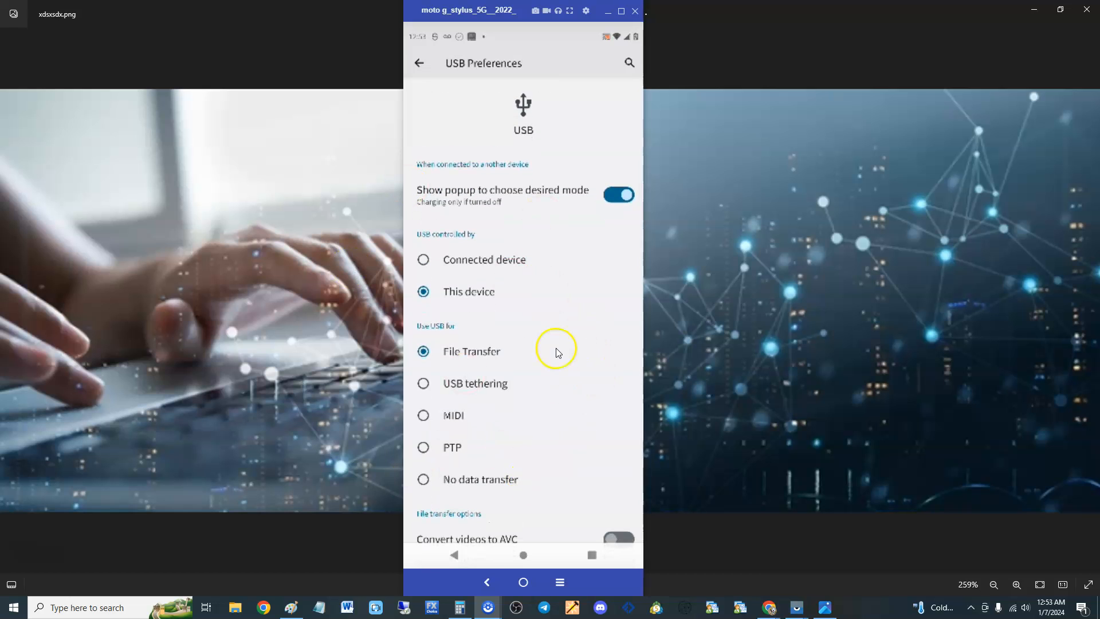
{"action": "mouse_move", "coordinate": [409, 351]}
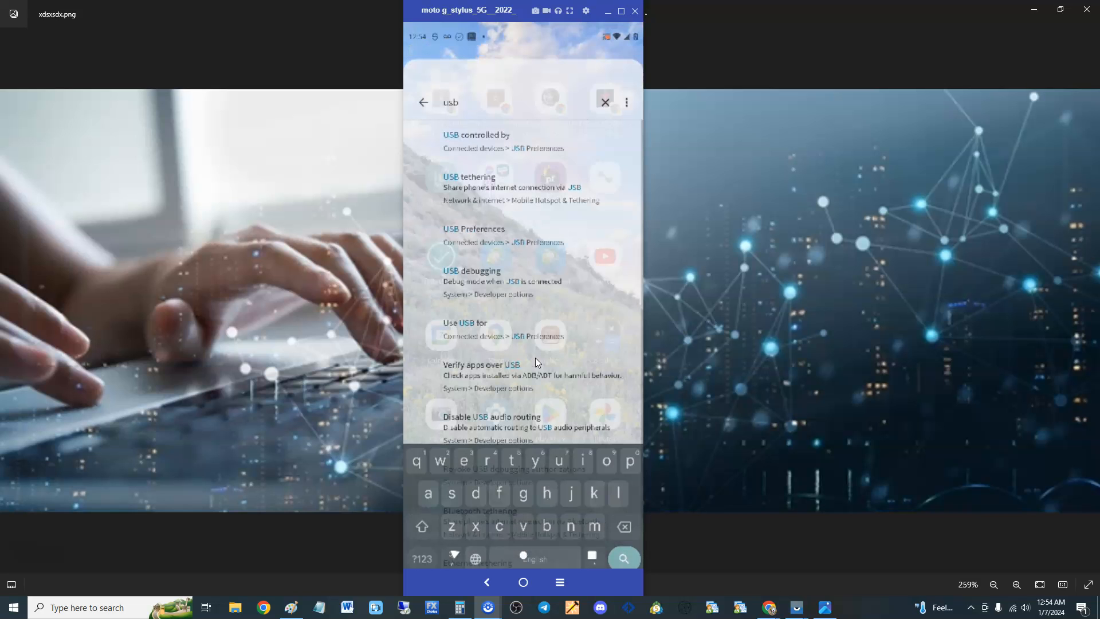
- From Settings home, search the settings for 'usb'
{"action": "left_click", "coordinate": [604, 102]}
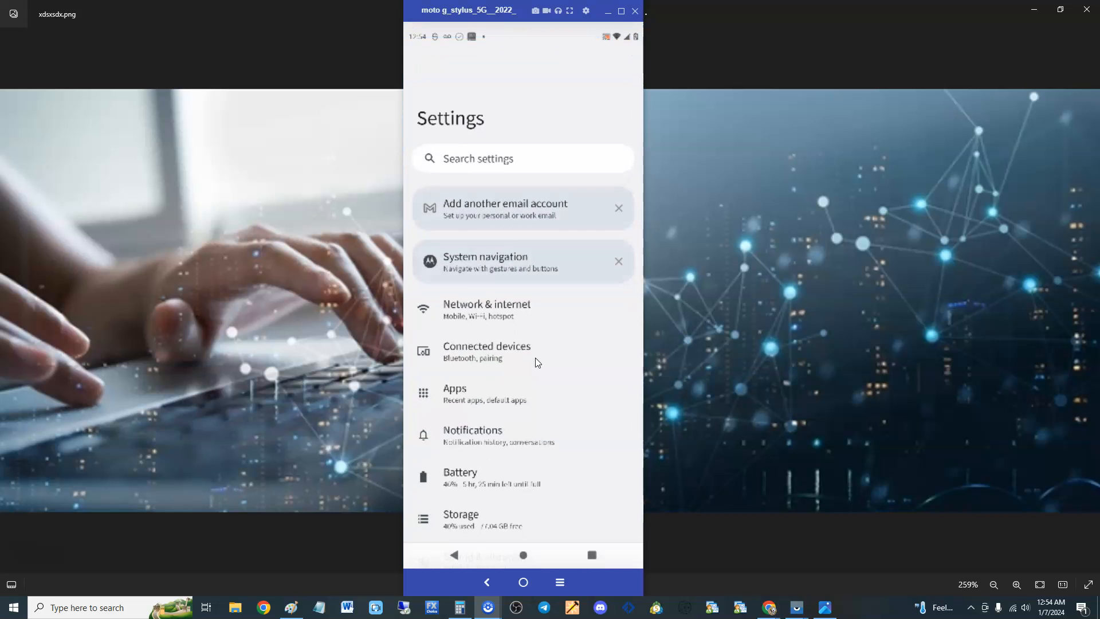
{"action": "left_click", "coordinate": [522, 158]}
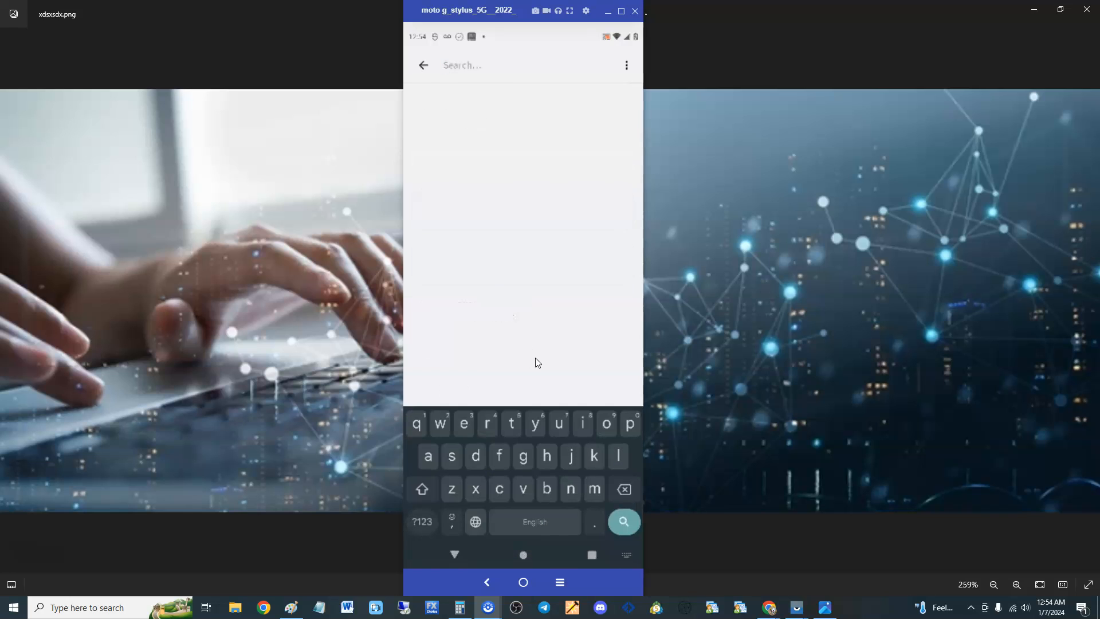
{"action": "left_click", "coordinate": [462, 65]}
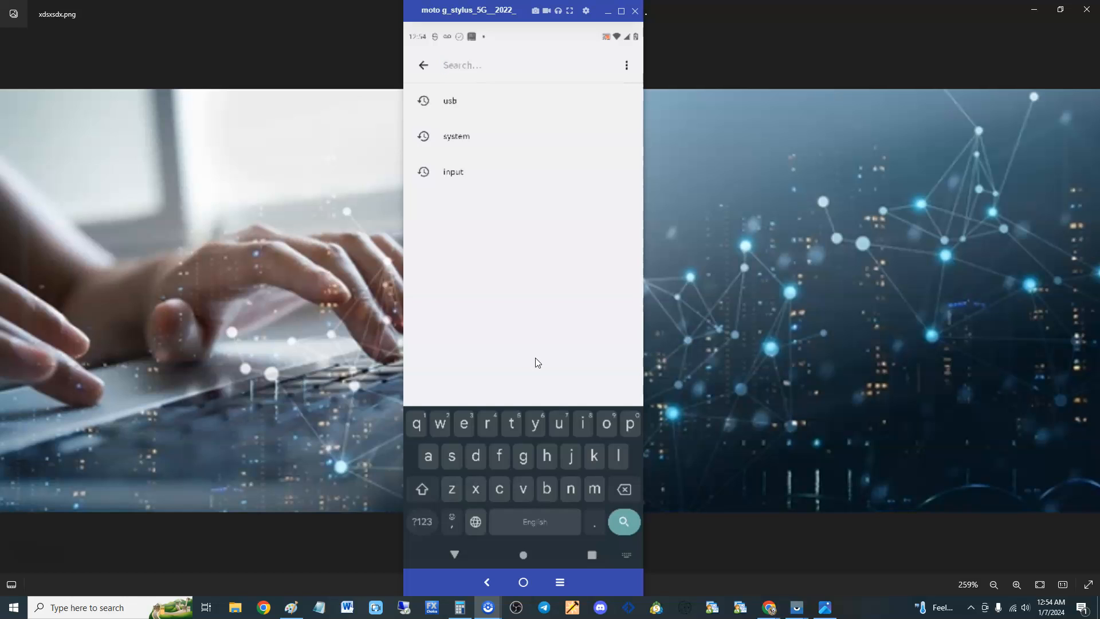
{"action": "left_click", "coordinate": [463, 65]}
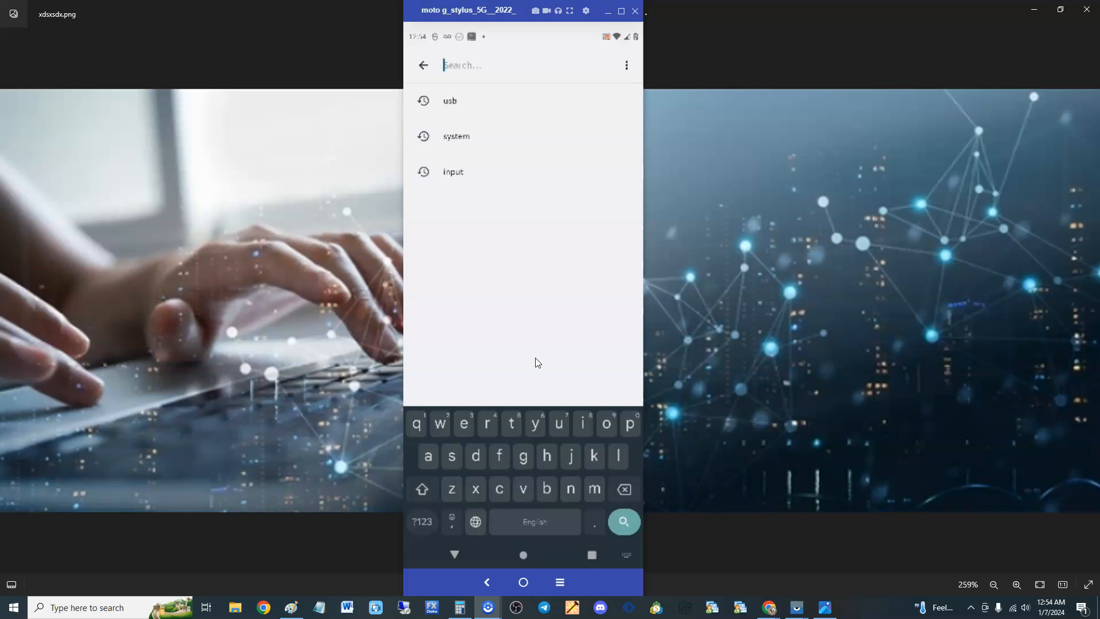
{"action": "type", "text": "usb"}
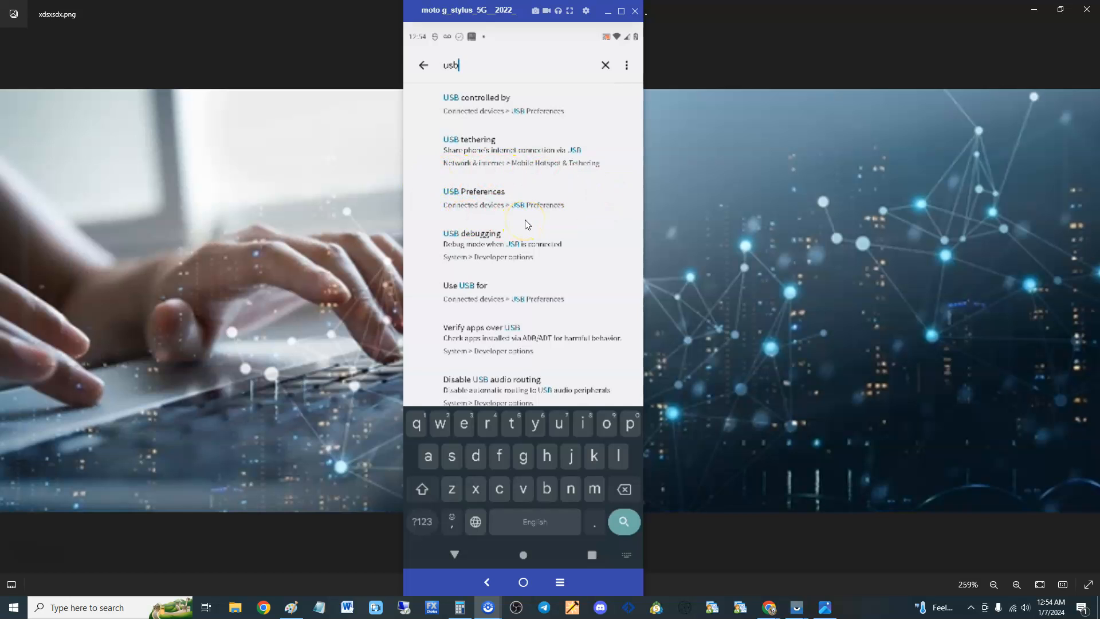
- Open the USB Preferences result to confirm File Transfer is selected
{"action": "left_click", "coordinate": [474, 191]}
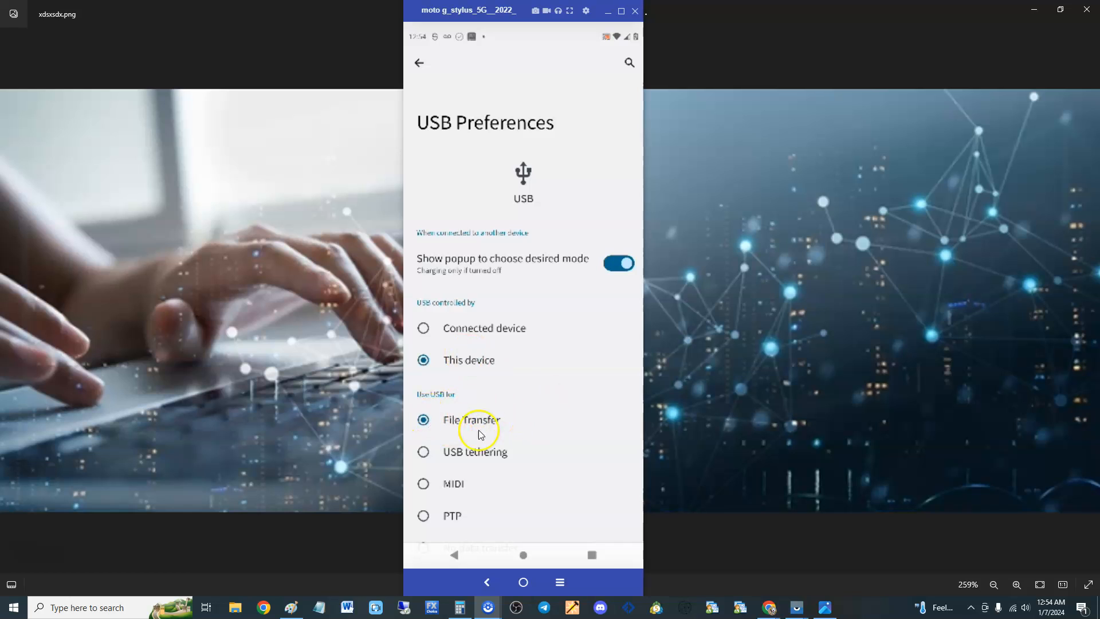
{"action": "mouse_move", "coordinate": [498, 410]}
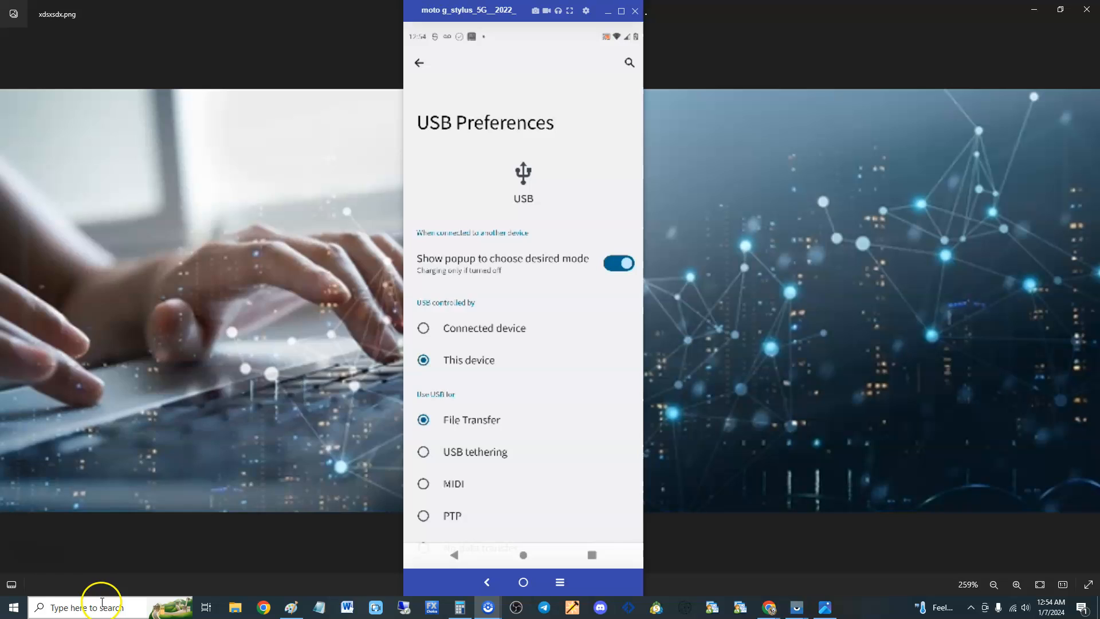
- Search Windows for 'pc' and open This PC from Best match
{"action": "left_click", "coordinate": [102, 607]}
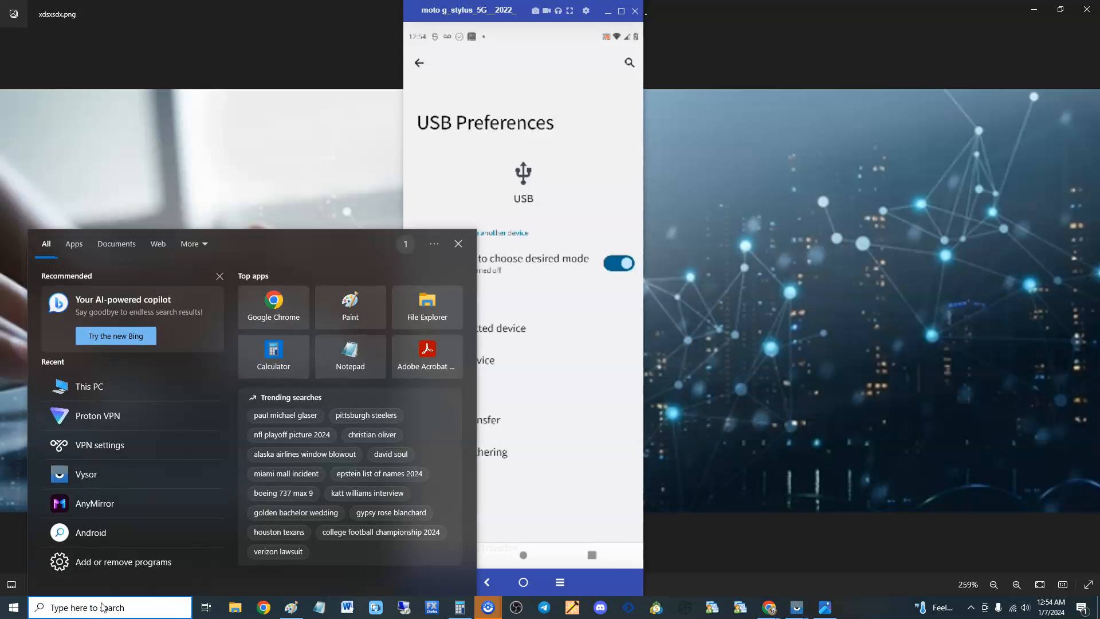
{"action": "type", "text": "pc"}
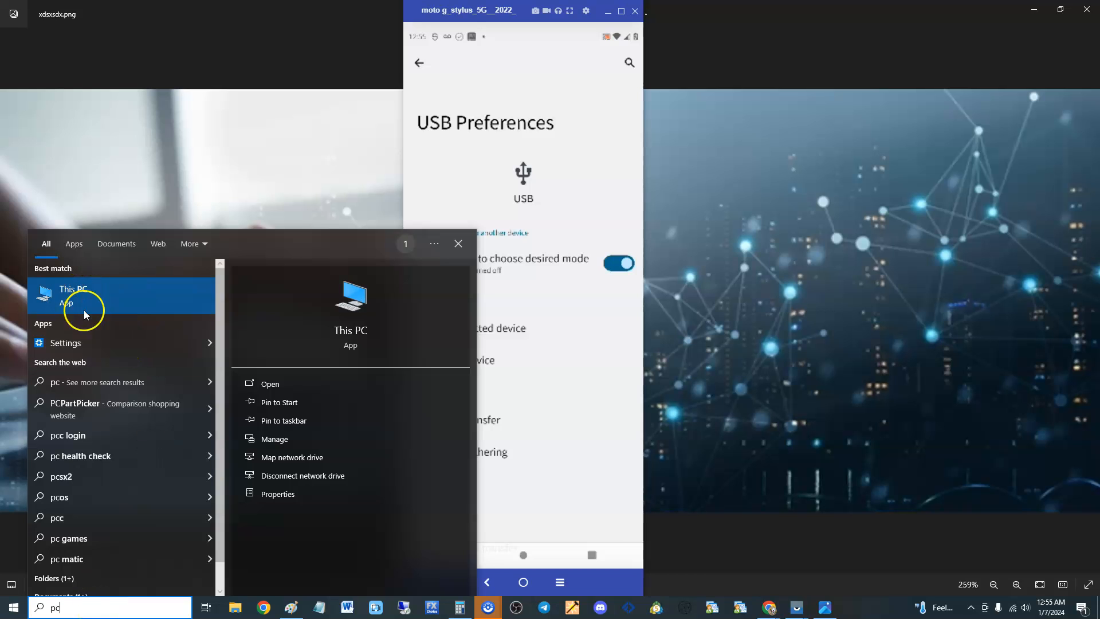
{"action": "mouse_move", "coordinate": [90, 303]}
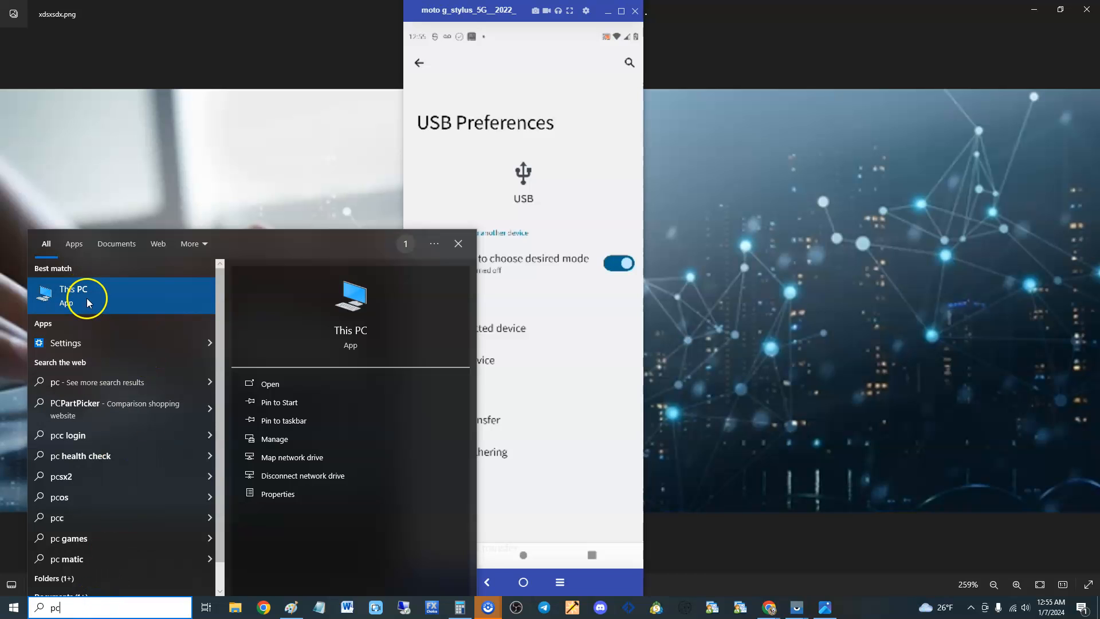
{"action": "left_click", "coordinate": [72, 295]}
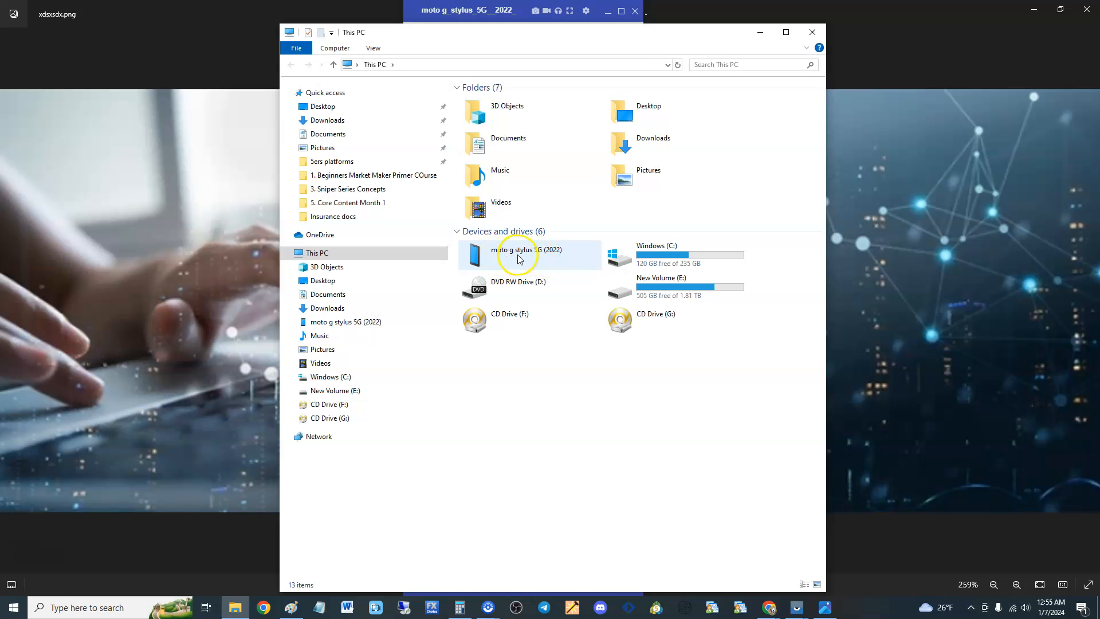
- Open moto g stylus 5G (2022), then its Internal shared storage
{"action": "double_click", "coordinate": [519, 255]}
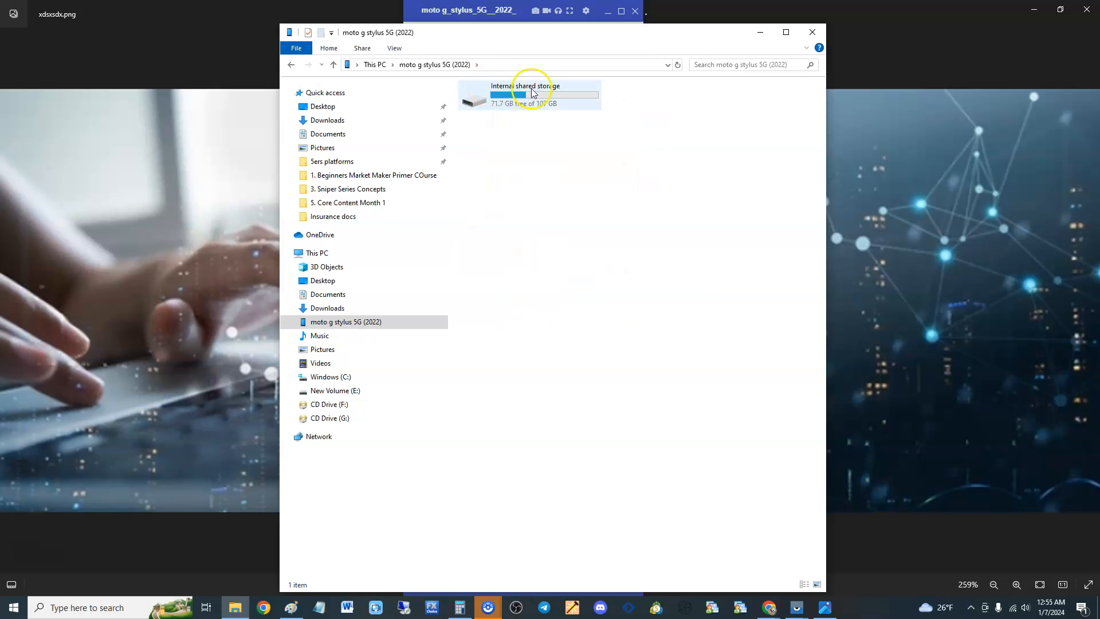
{"action": "double_click", "coordinate": [529, 95]}
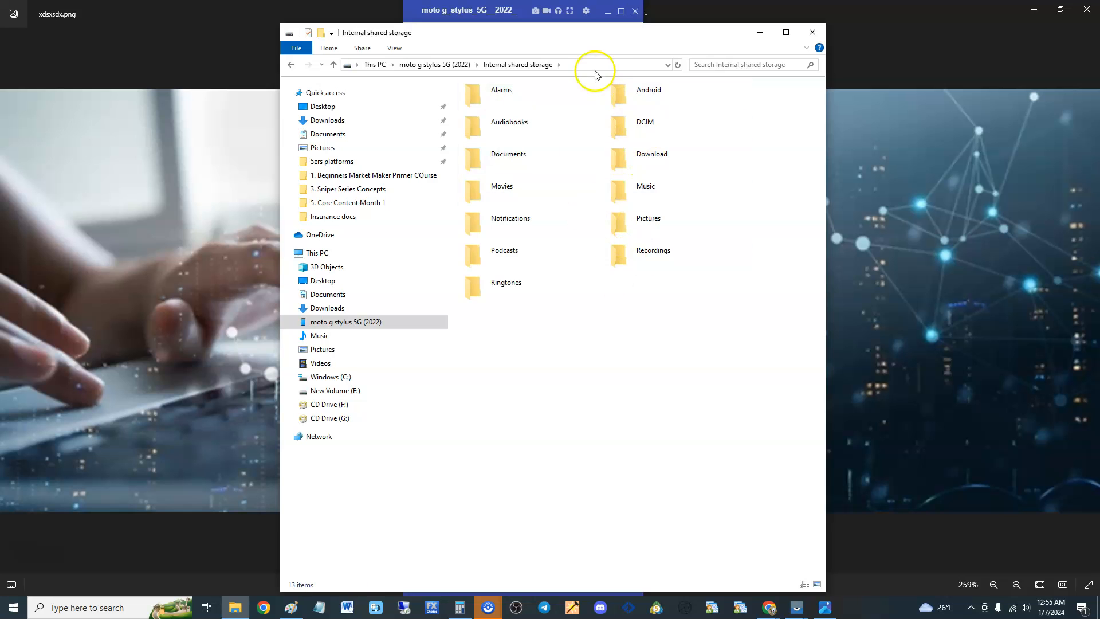